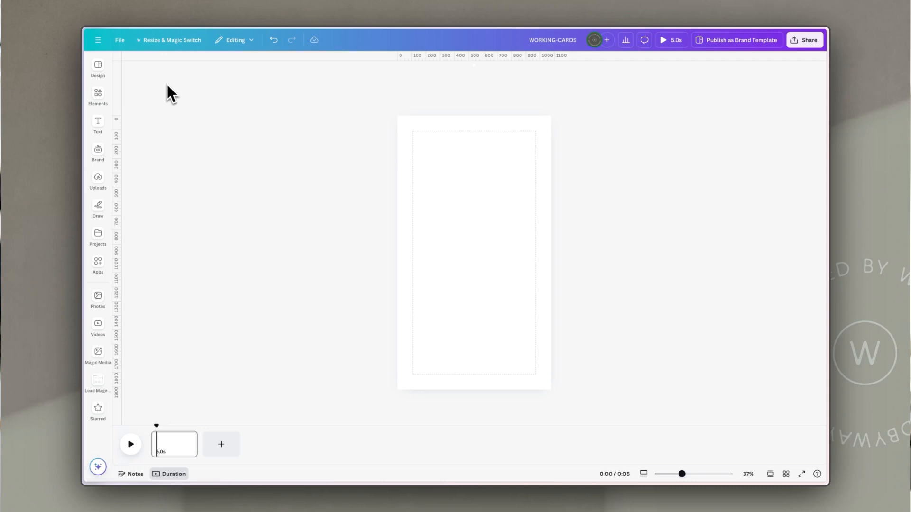
mouse_move(163, 104)
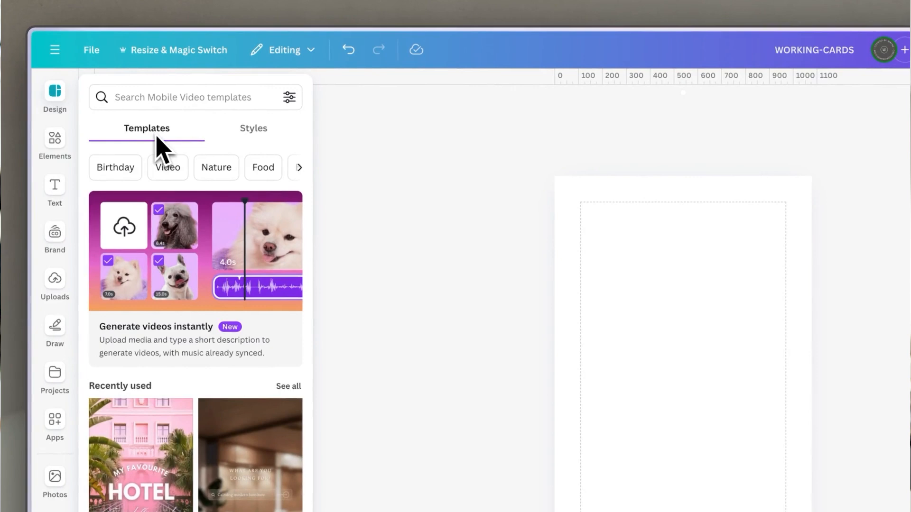
Show the mobile video template suggestions in the Design panel.
click(181, 97)
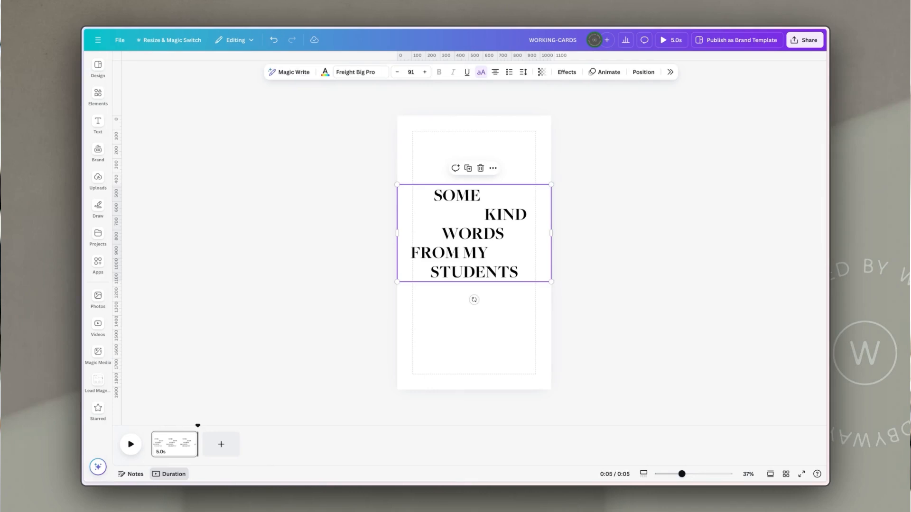
mouse_move(325, 80)
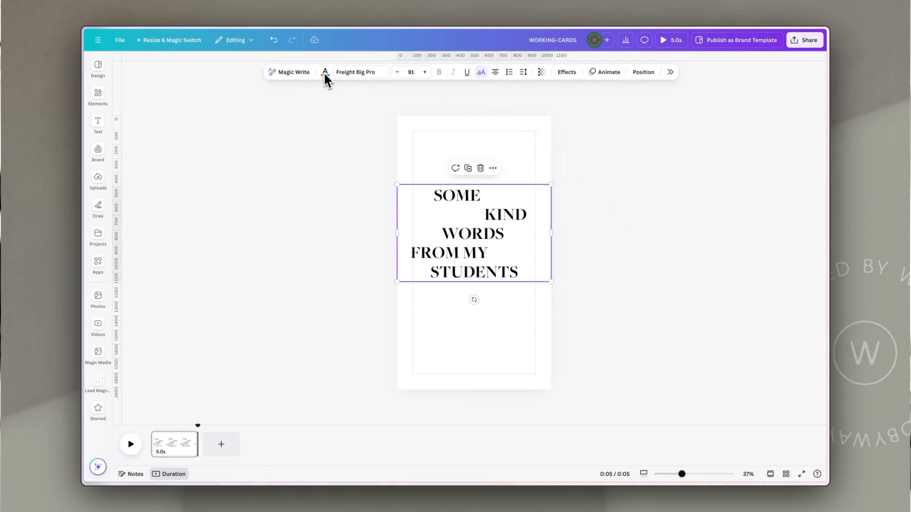
Make the title text dark grey and give the page the beige palette colour.
click(324, 72)
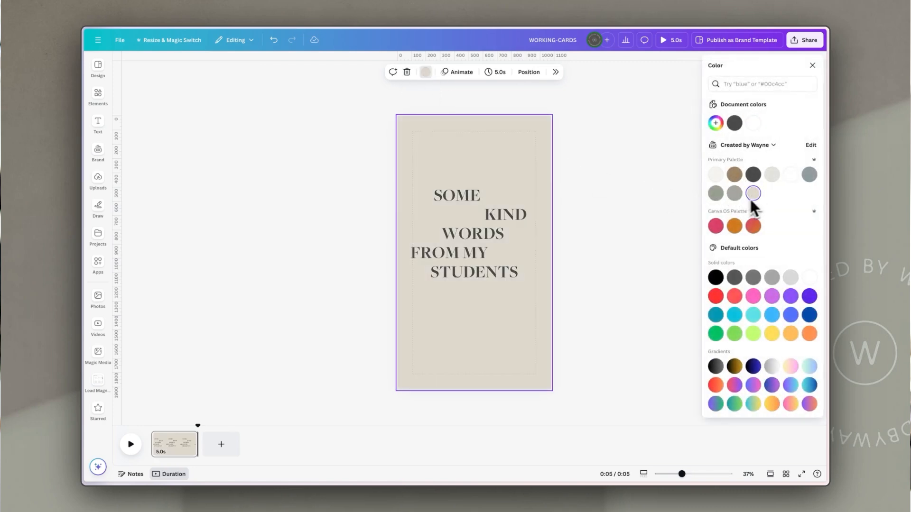
click(98, 96)
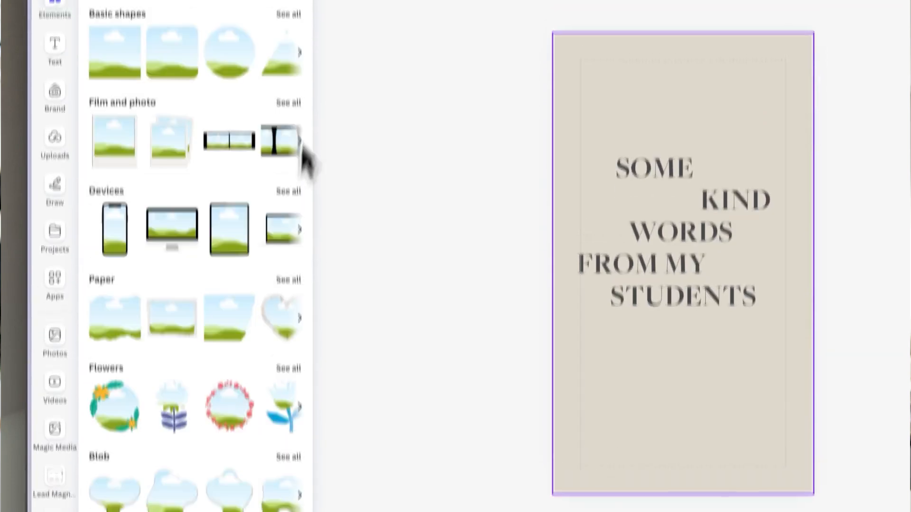
Fit three portrait photos into pill frames between the title words.
scroll(down, 3)
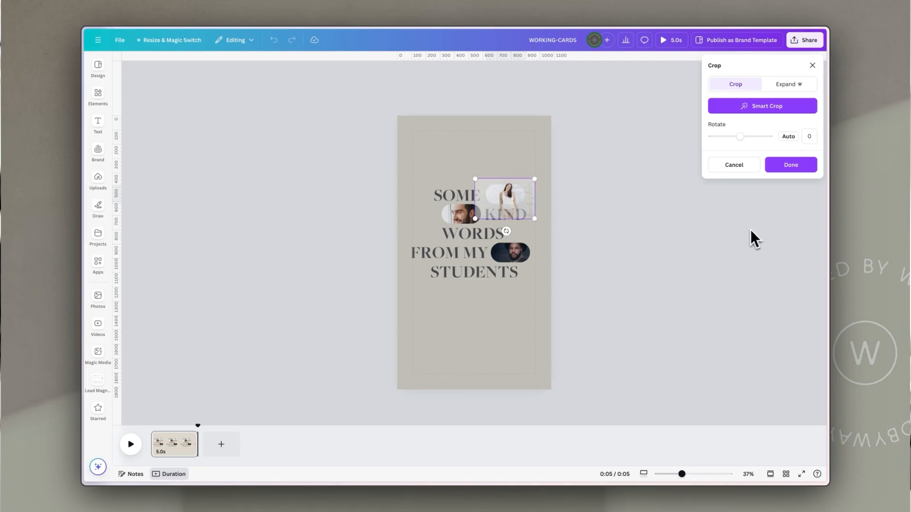
click(789, 165)
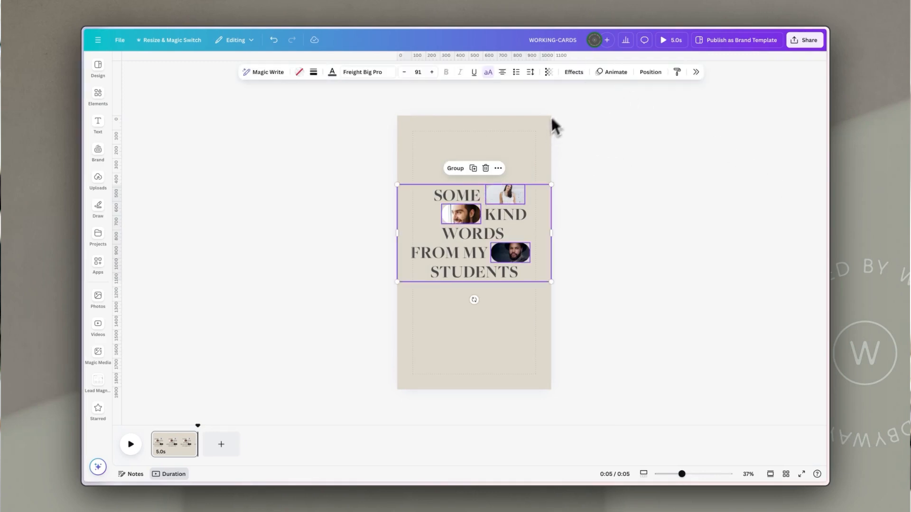
Animate the title group with Tectonic and make the logo badge rotate continuously.
click(614, 71)
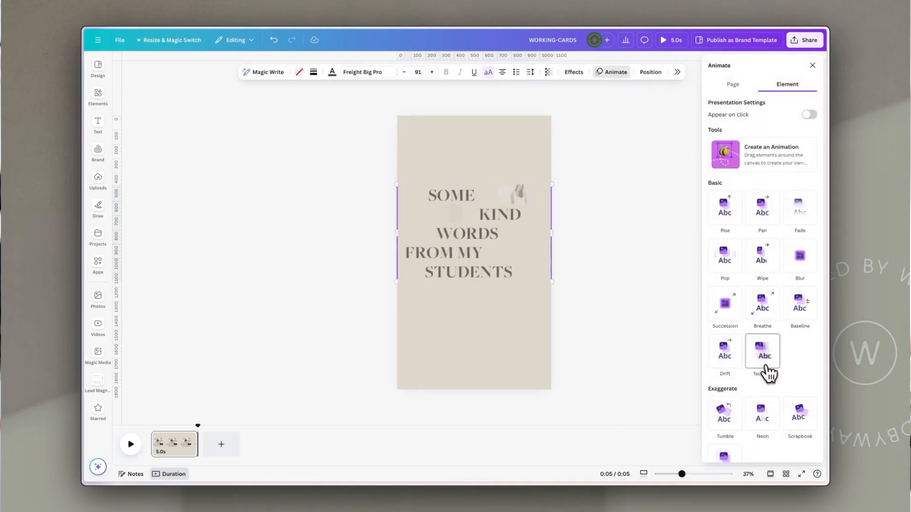
click(763, 351)
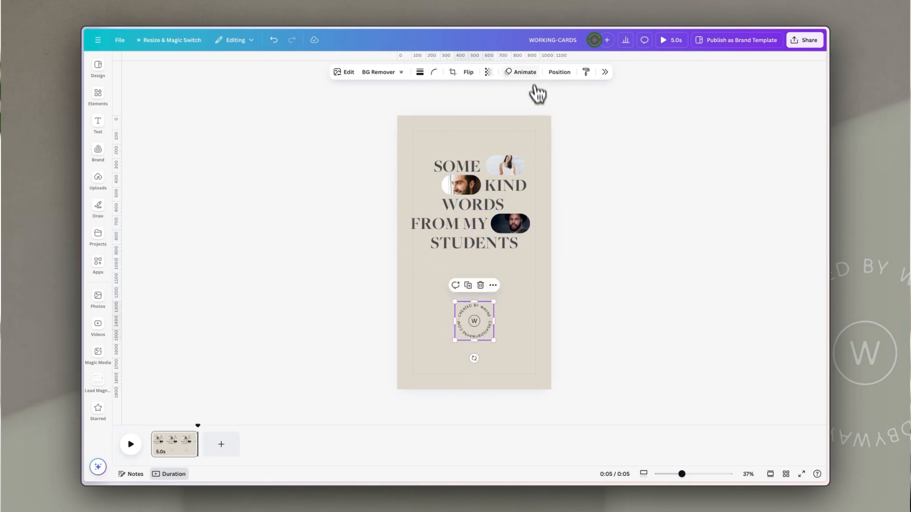
click(524, 72)
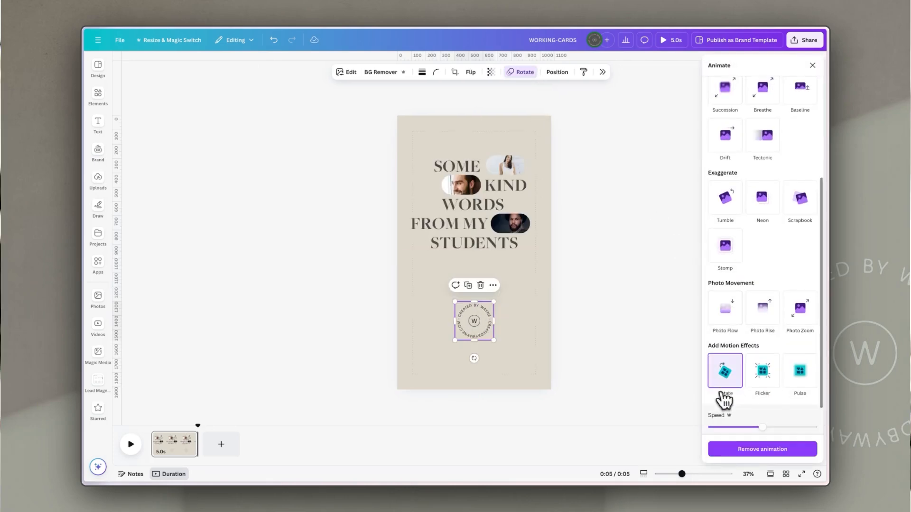
click(221, 444)
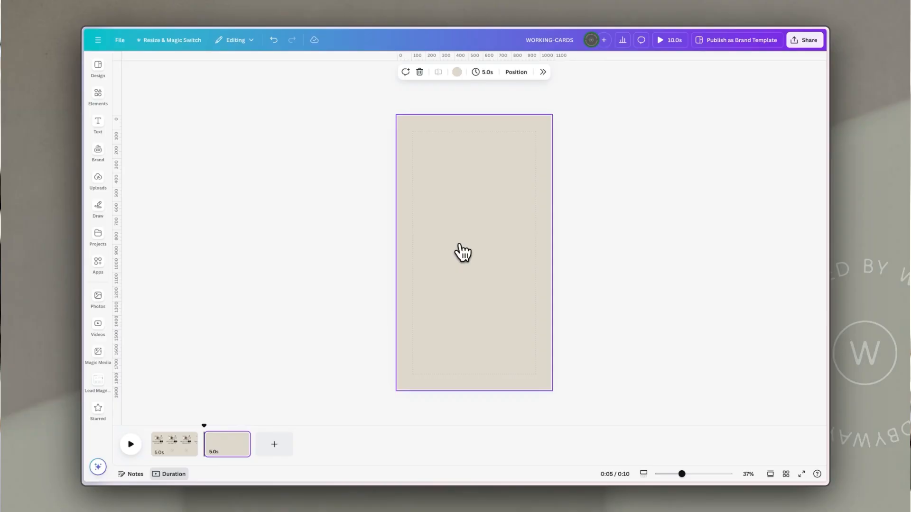
Frame the smiling woman's portrait at the centre of page two.
click(98, 96)
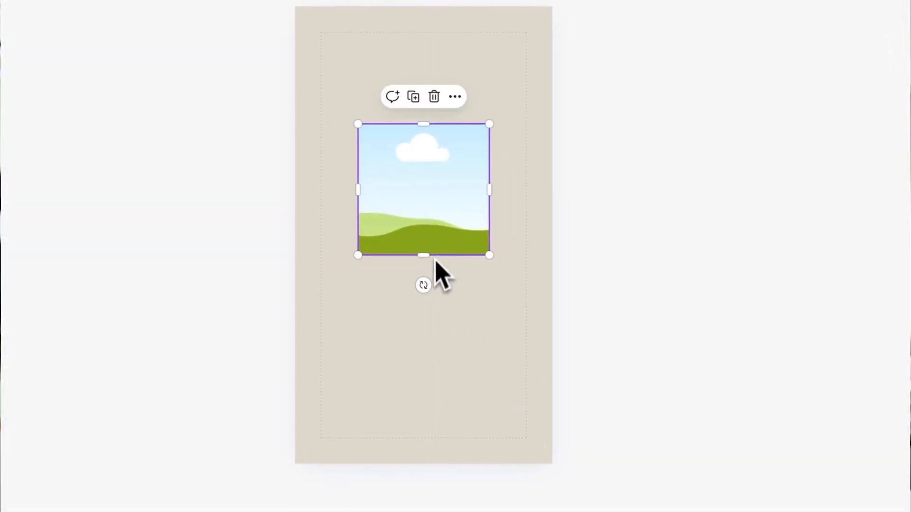
click(98, 300)
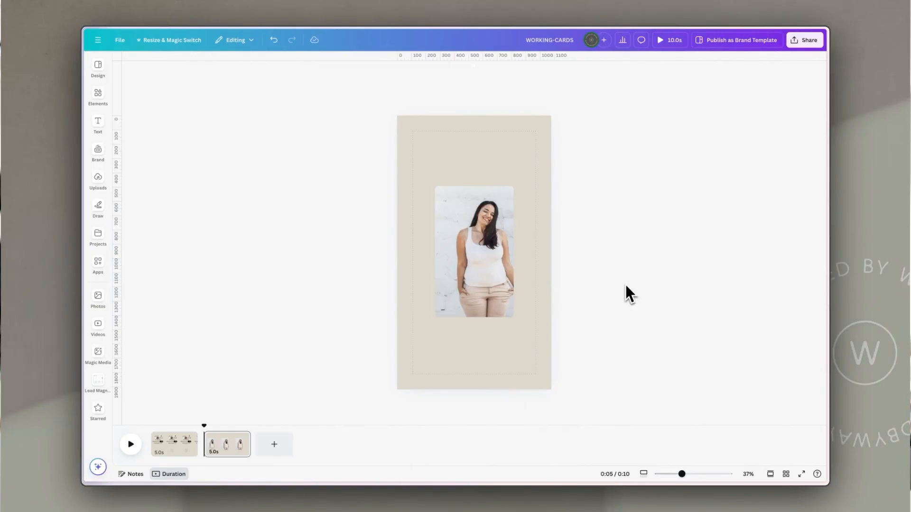
Centre the Sarah Miller testimonial card over the portrait and check its 'Designer & Creator' line.
click(474, 252)
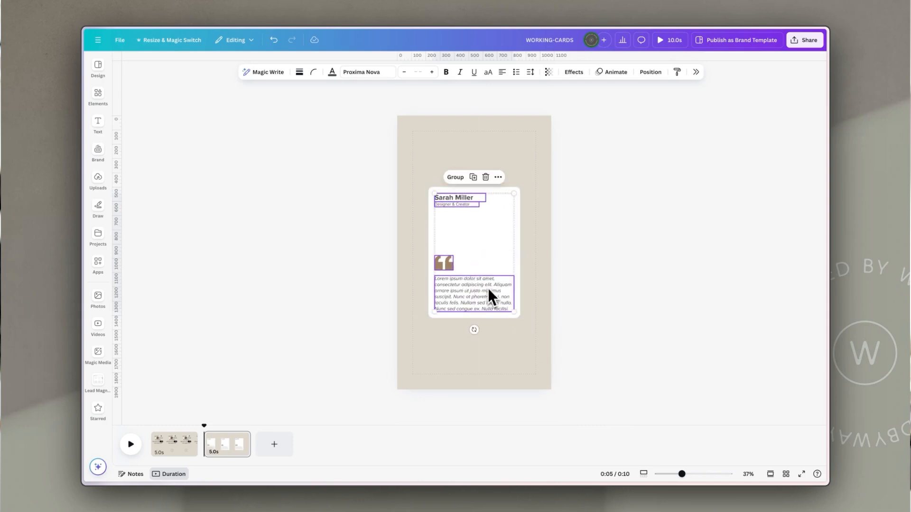
mouse_move(633, 224)
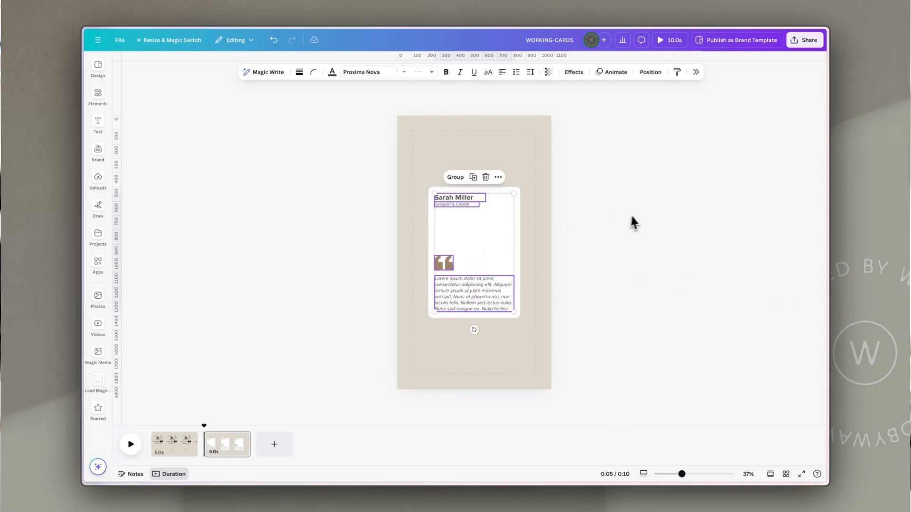
click(639, 225)
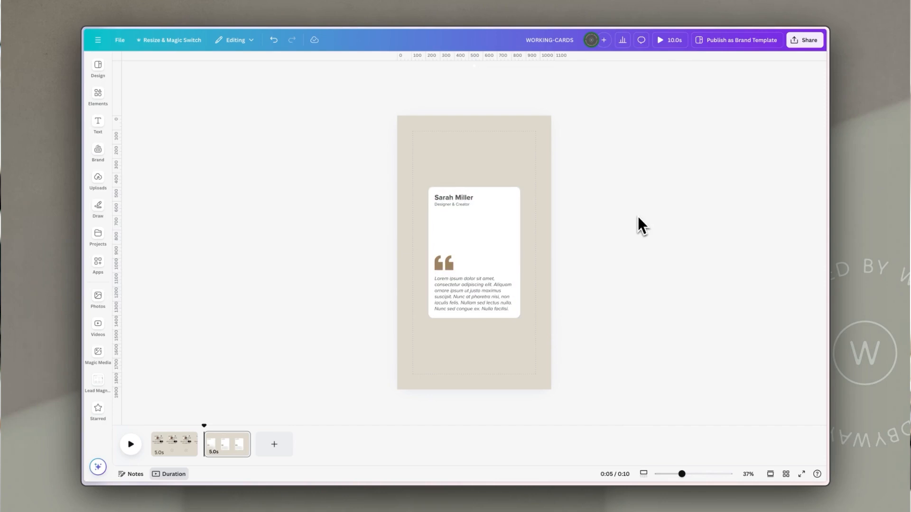
mouse_move(636, 223)
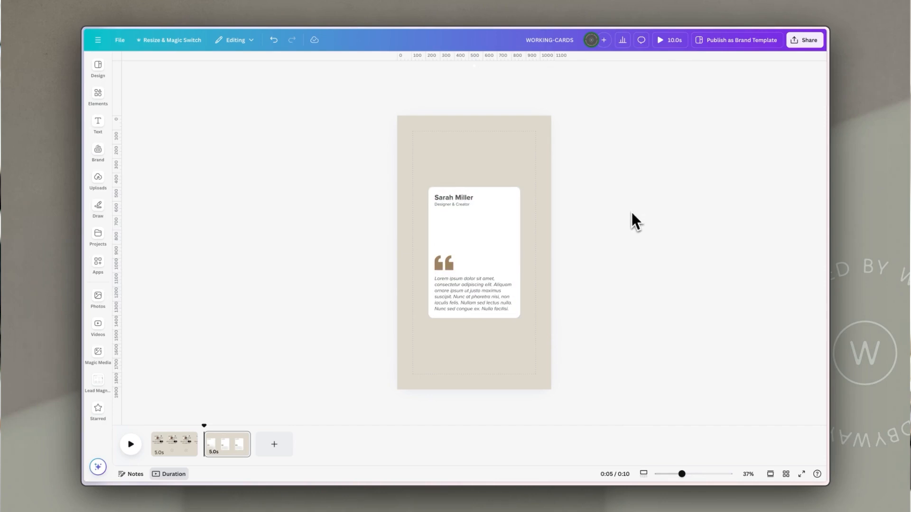
double_click(456, 205)
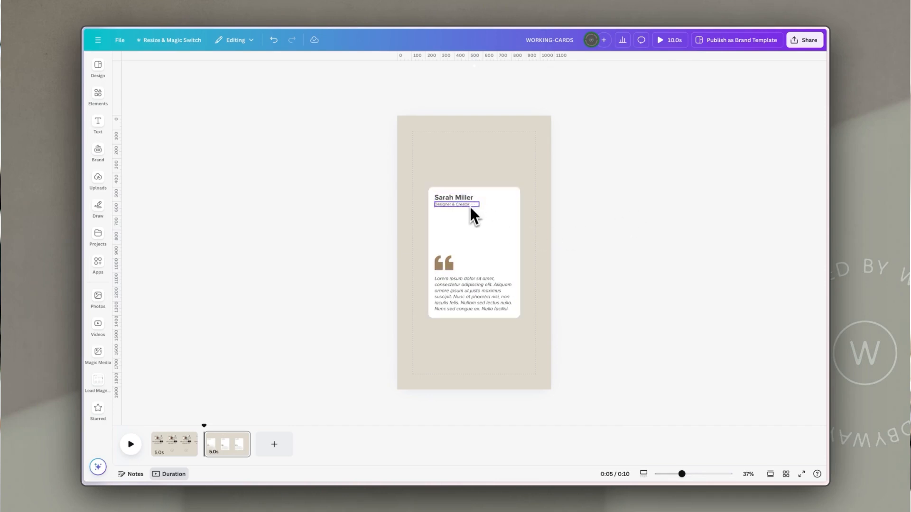
click(656, 306)
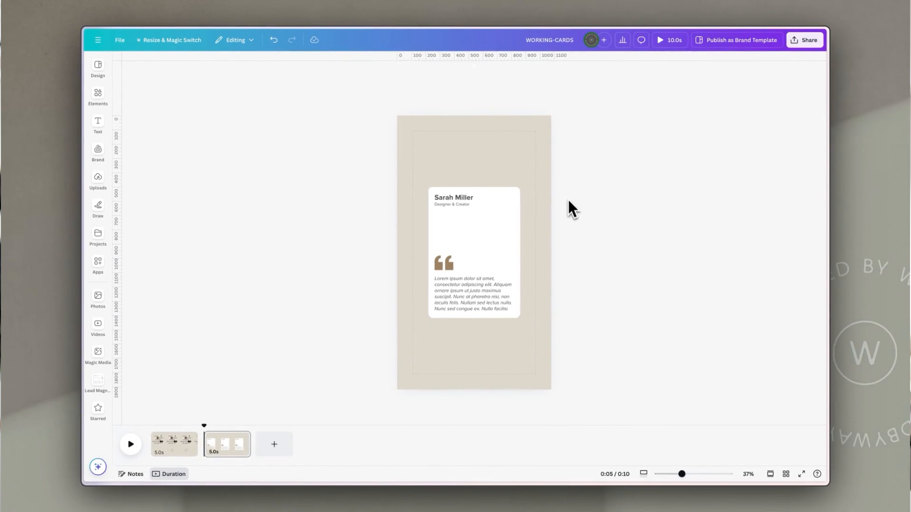
Select the card and pick the hidden portrait photo from the Layers list.
click(473, 253)
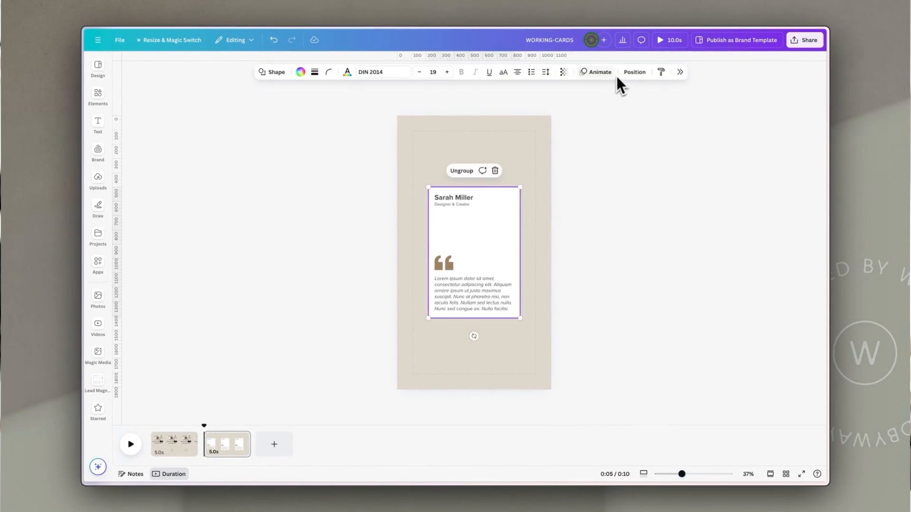
click(634, 71)
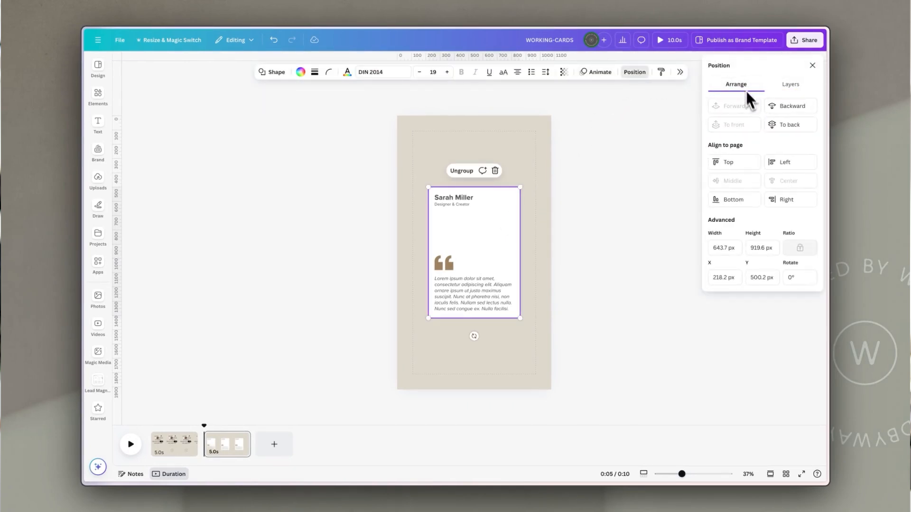
click(790, 84)
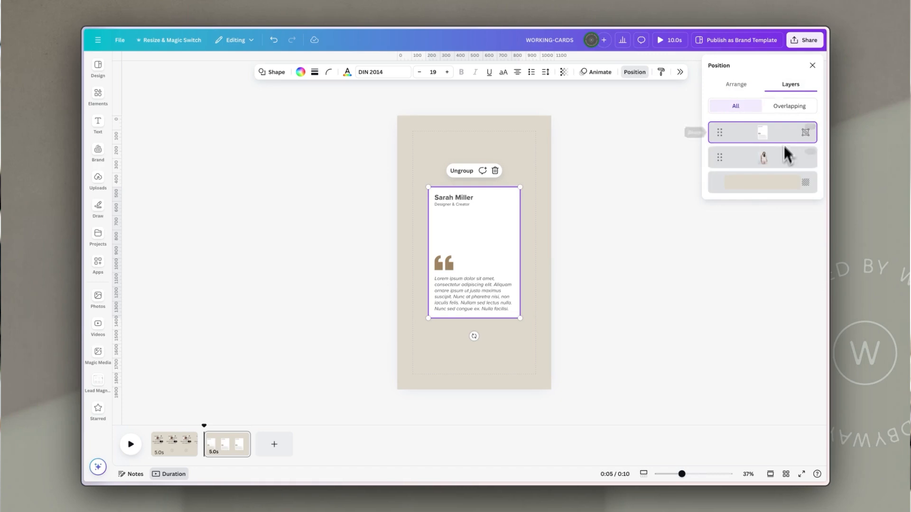
mouse_move(784, 163)
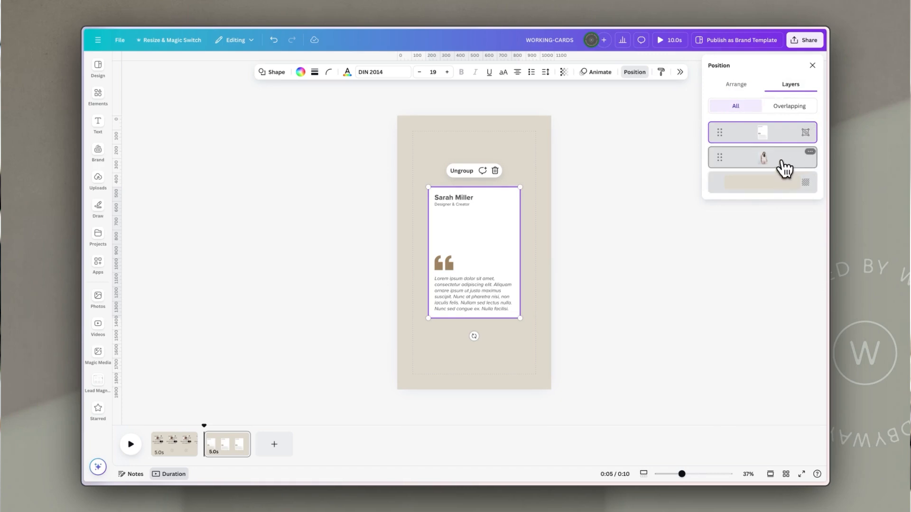
click(762, 157)
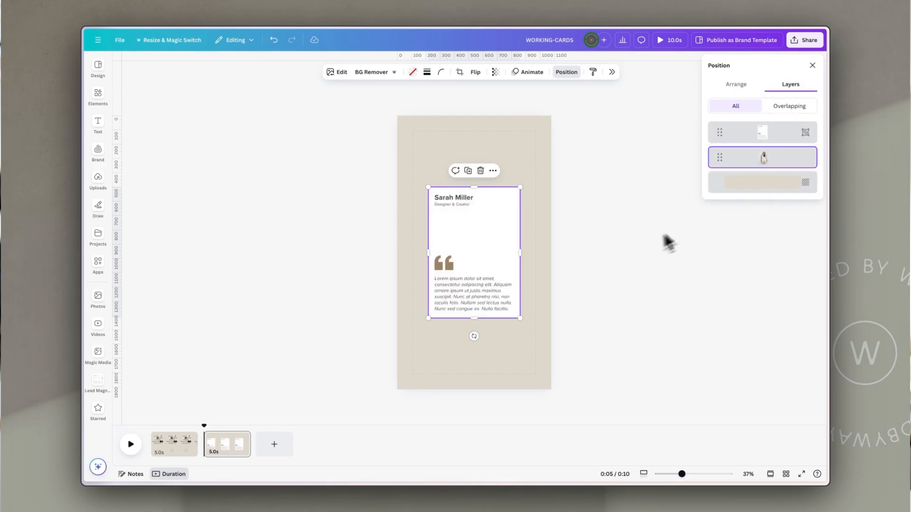
click(97, 96)
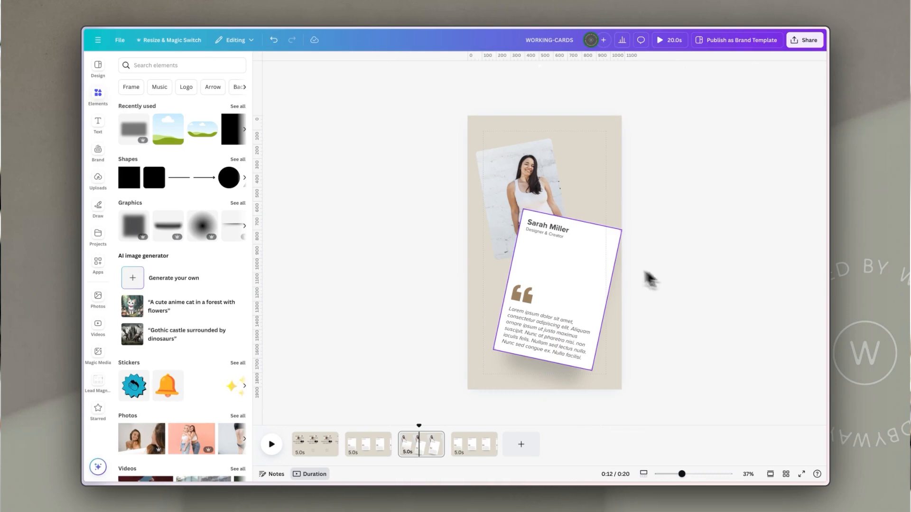
Compare the tilted card layout on page three with the straight card on page four.
click(546, 290)
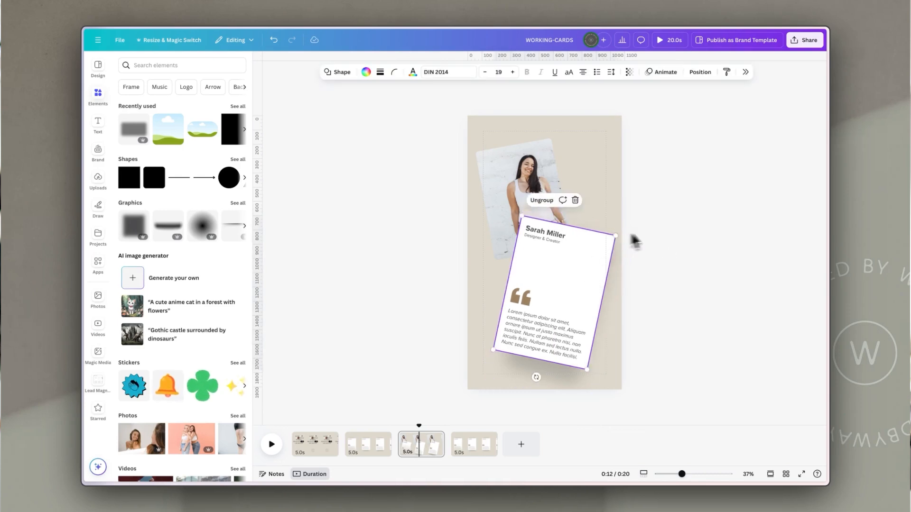
click(685, 241)
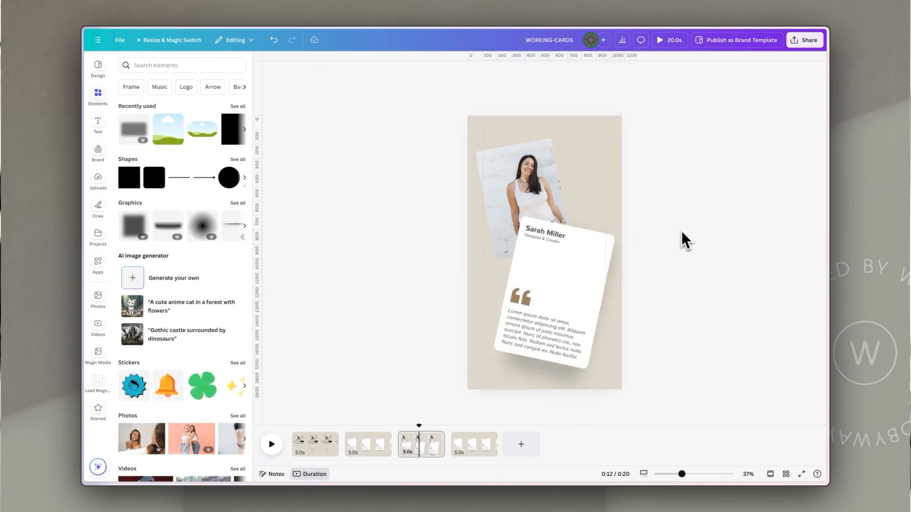
click(474, 445)
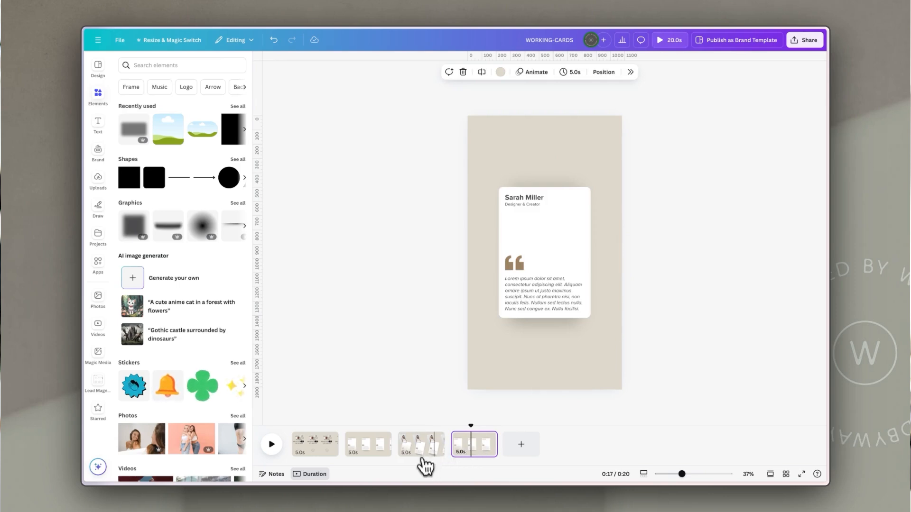
click(421, 444)
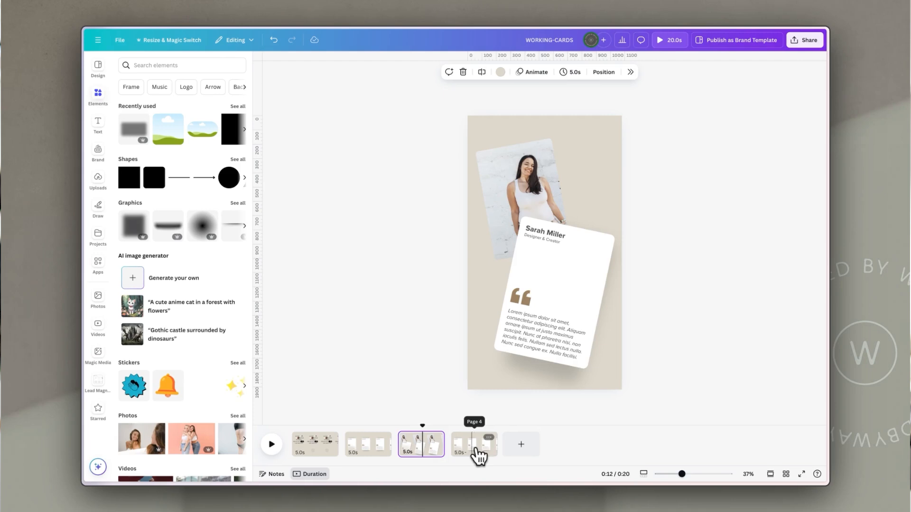
Add a blank fifth page after page four and return to the title page.
click(473, 444)
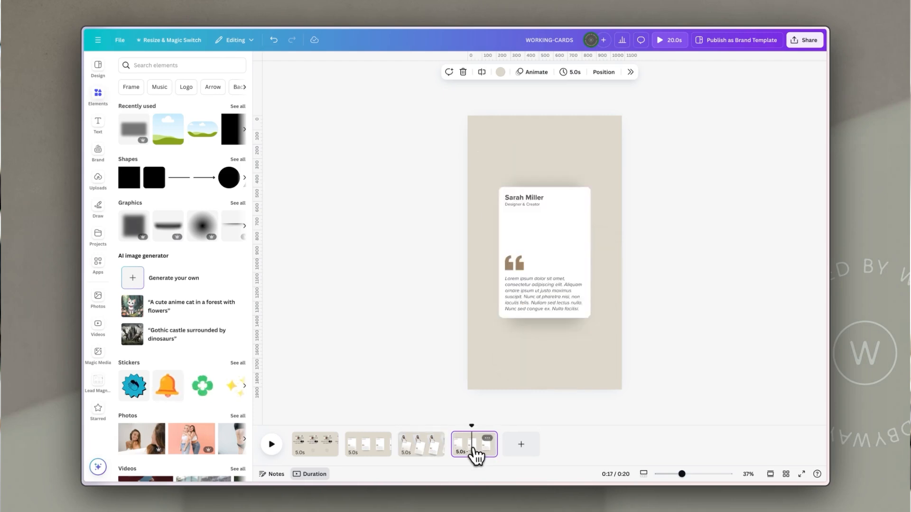
mouse_move(520, 444)
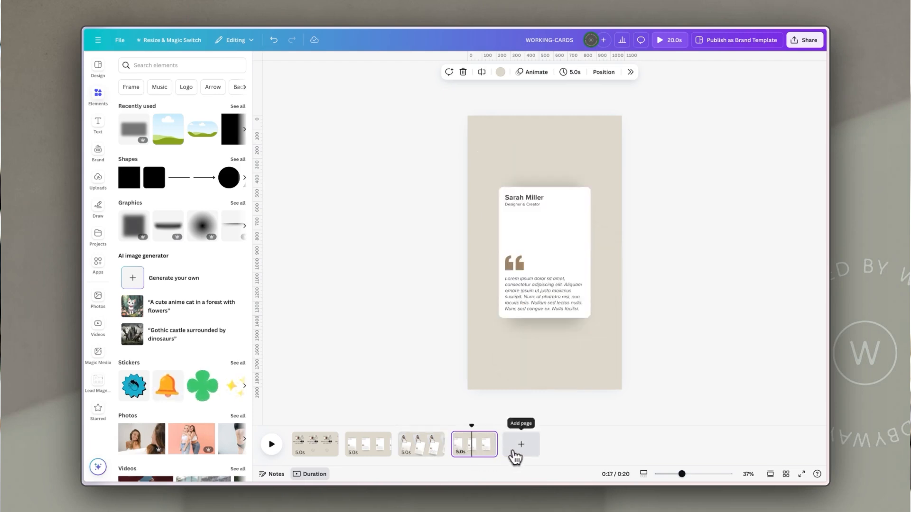
click(520, 444)
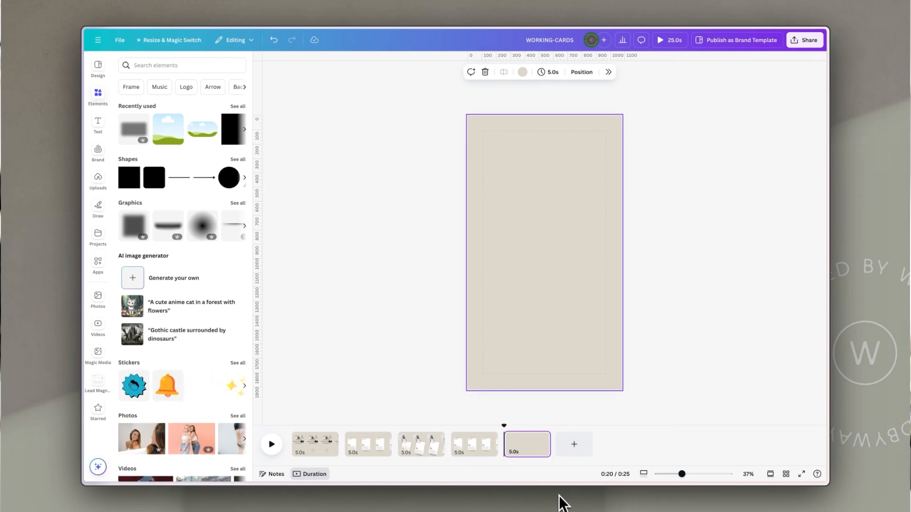
click(315, 444)
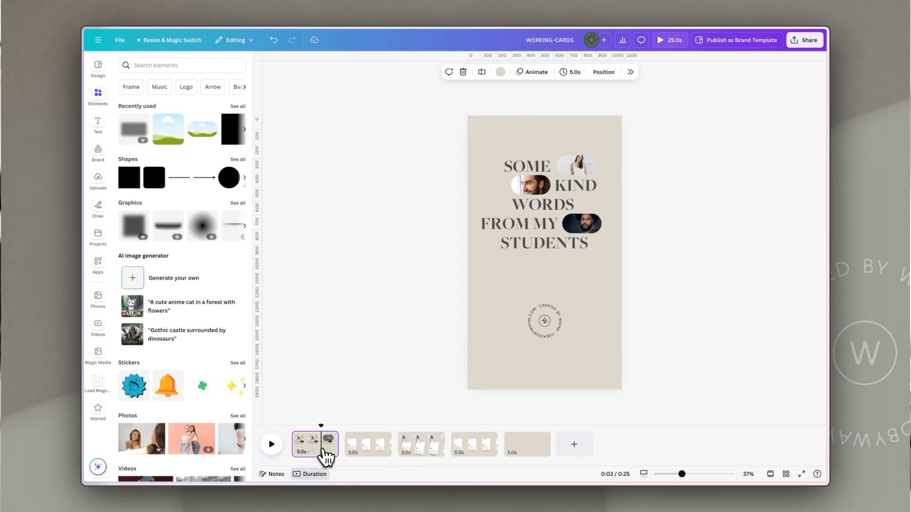
Apply a Flow transition between the title page and the first card page.
click(367, 445)
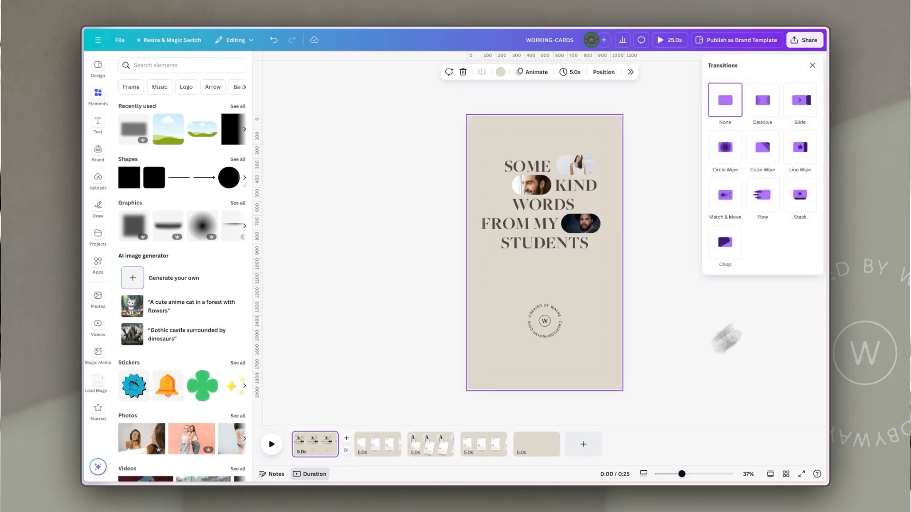
click(761, 194)
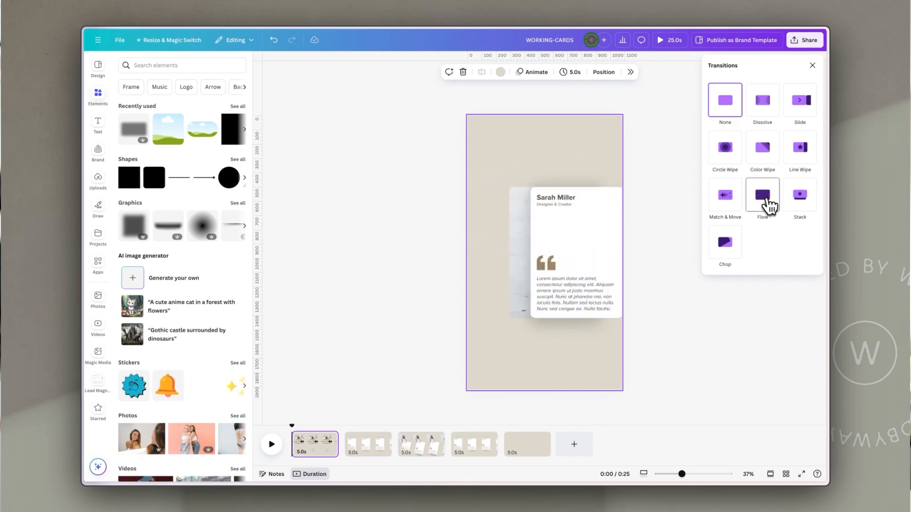
click(761, 194)
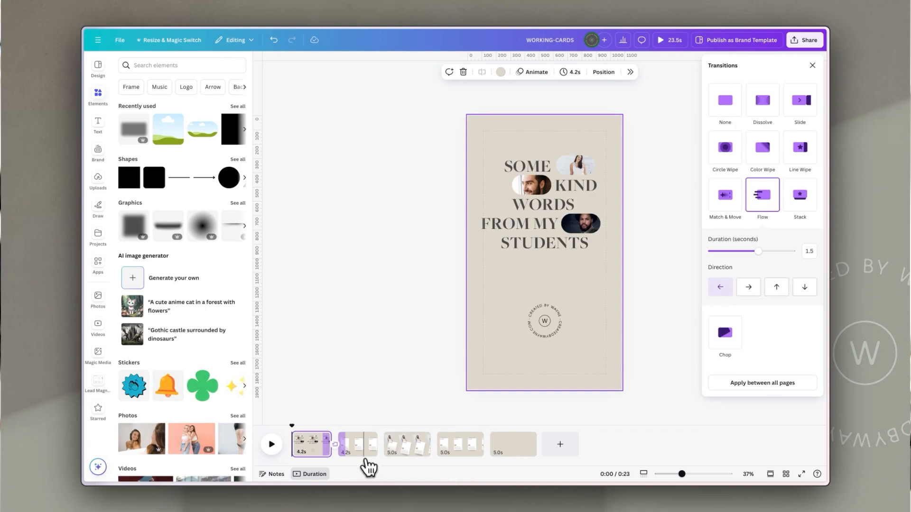
Link pages two through five with Match & Move transitions.
click(357, 443)
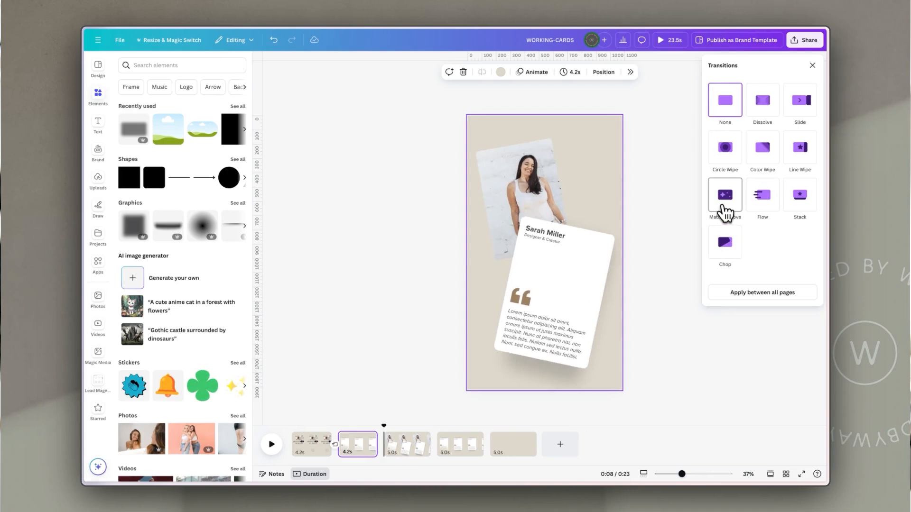
click(724, 197)
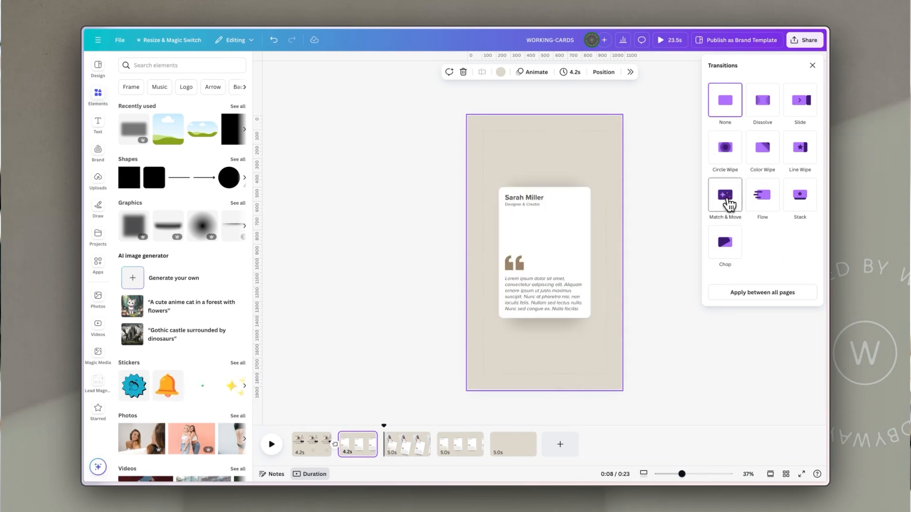
click(725, 197)
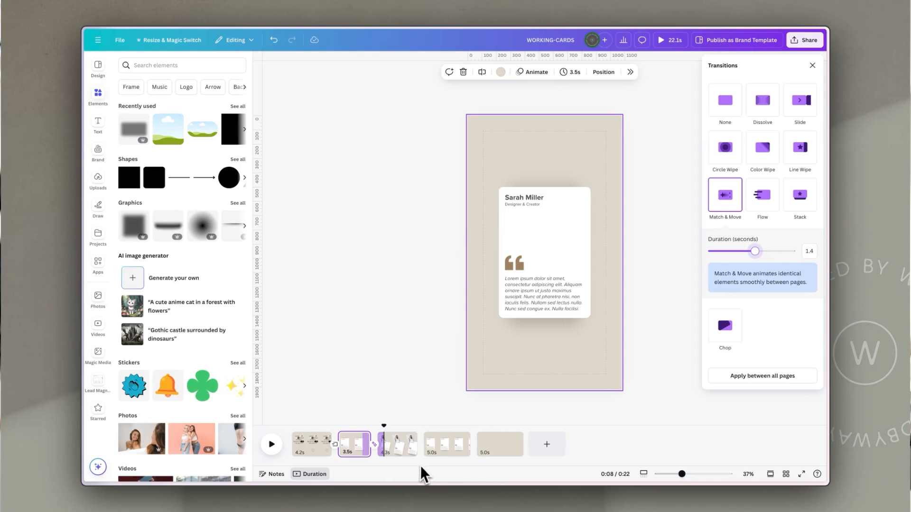
click(397, 445)
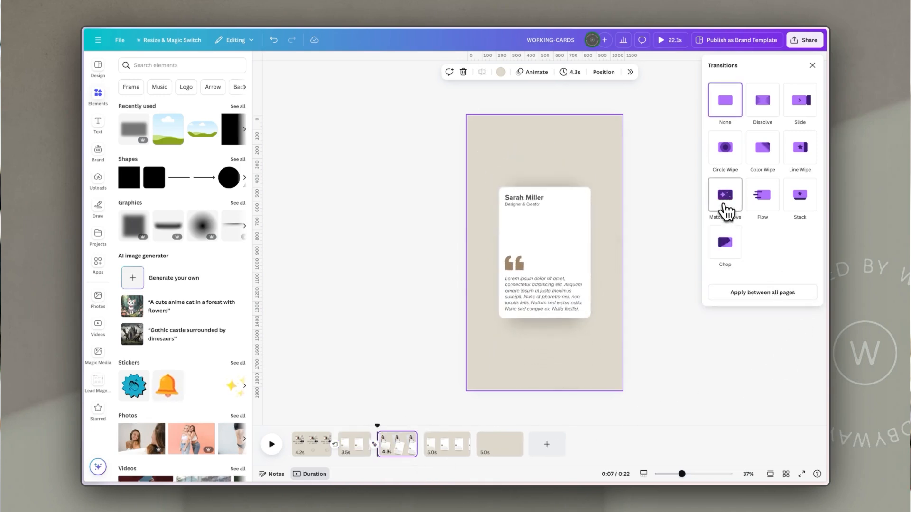
click(724, 195)
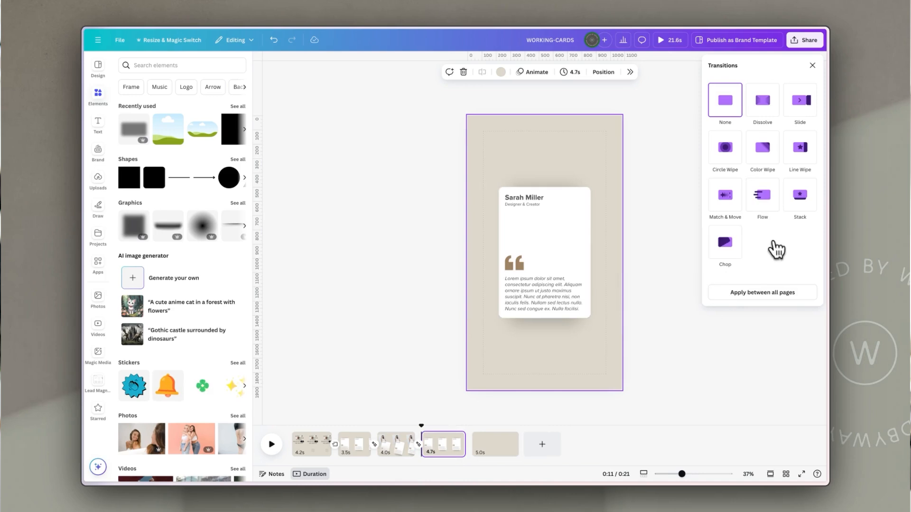
click(761, 195)
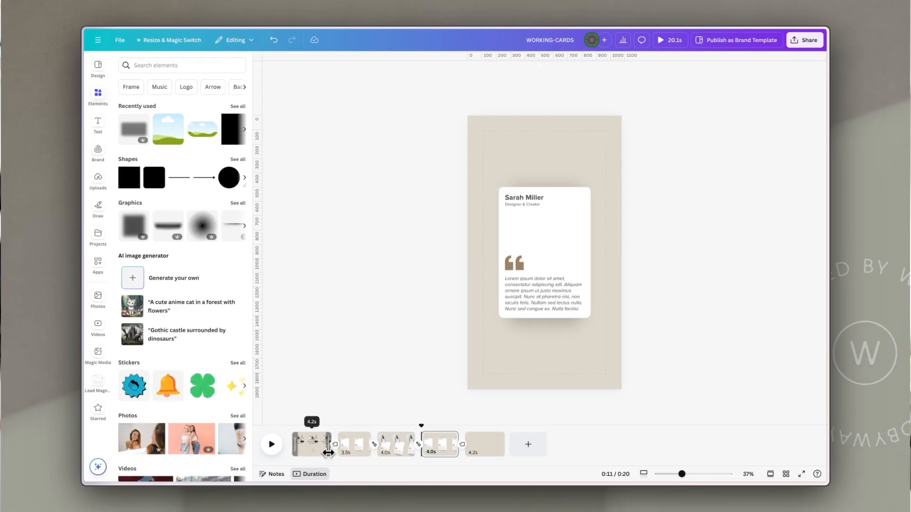
Shorten the title page, page three to 4.6s, page four to 1.9s, then preview.
click(305, 445)
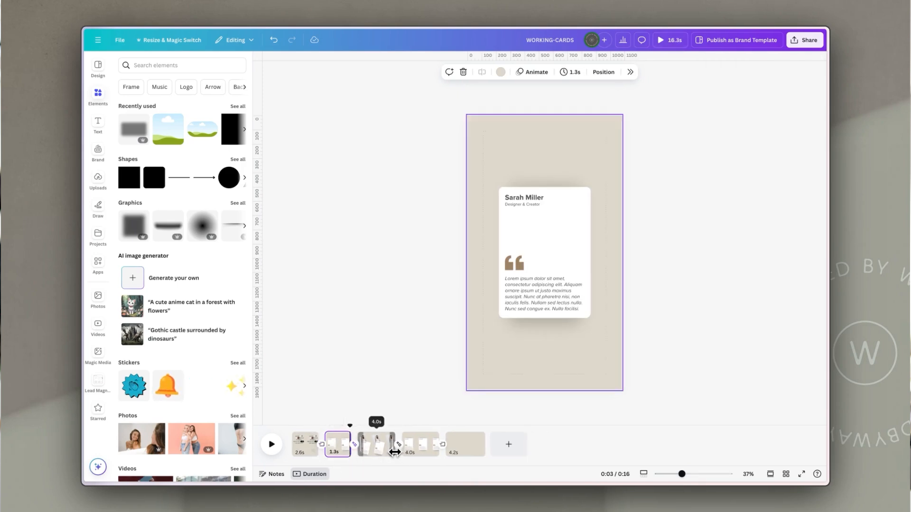
click(377, 444)
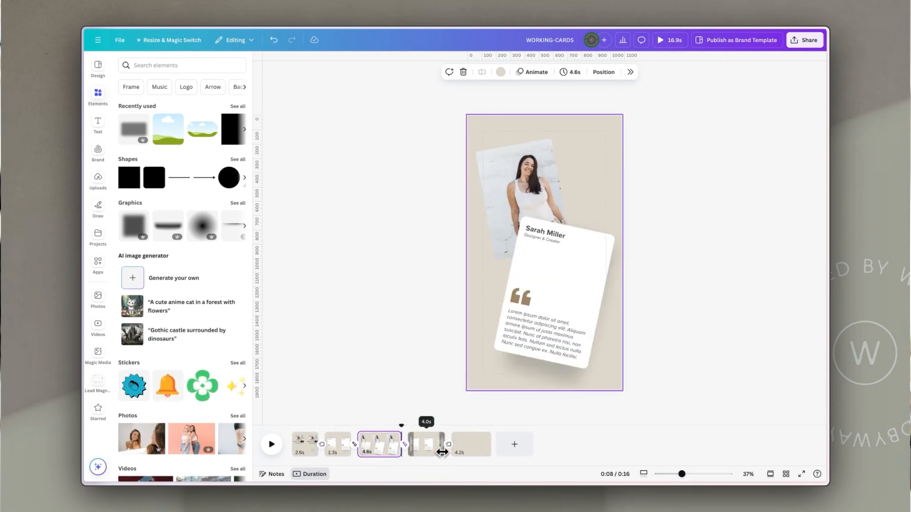
click(420, 444)
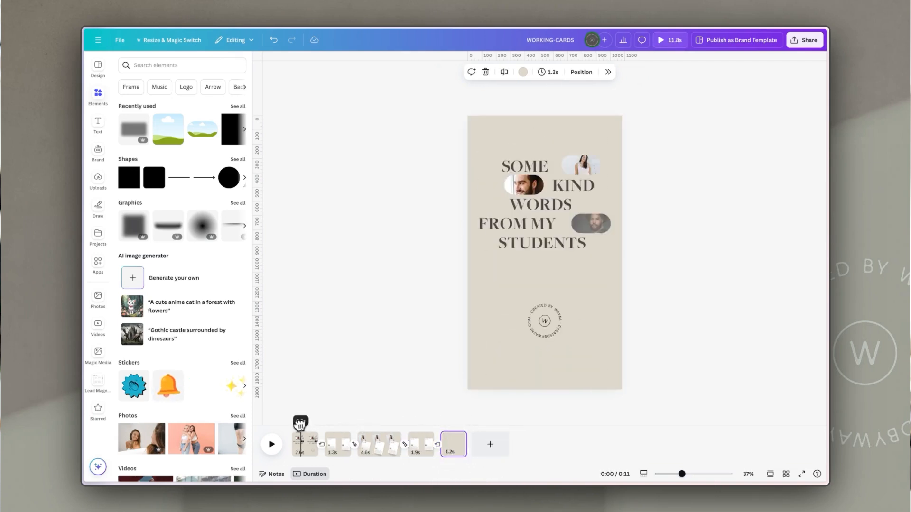
click(271, 445)
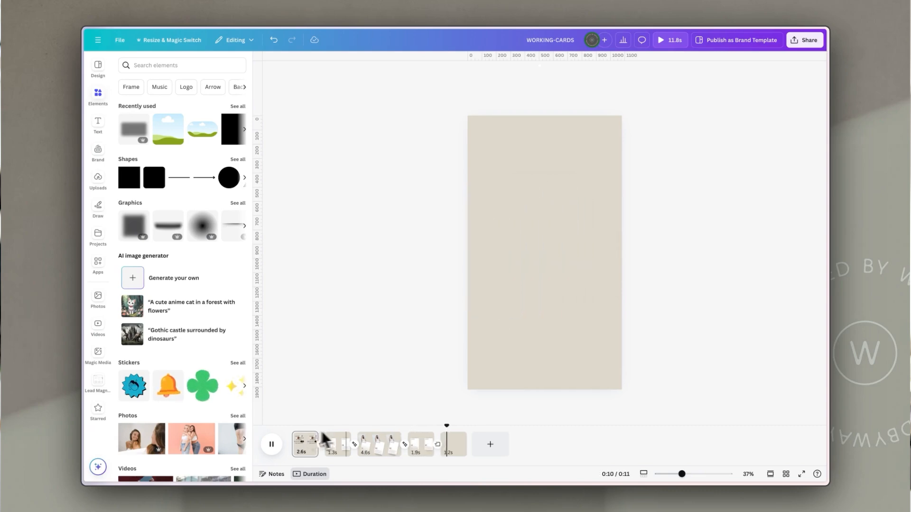
Copy the card pages, extending the story to about 22 seconds, and name the copied student James Dean.
click(271, 445)
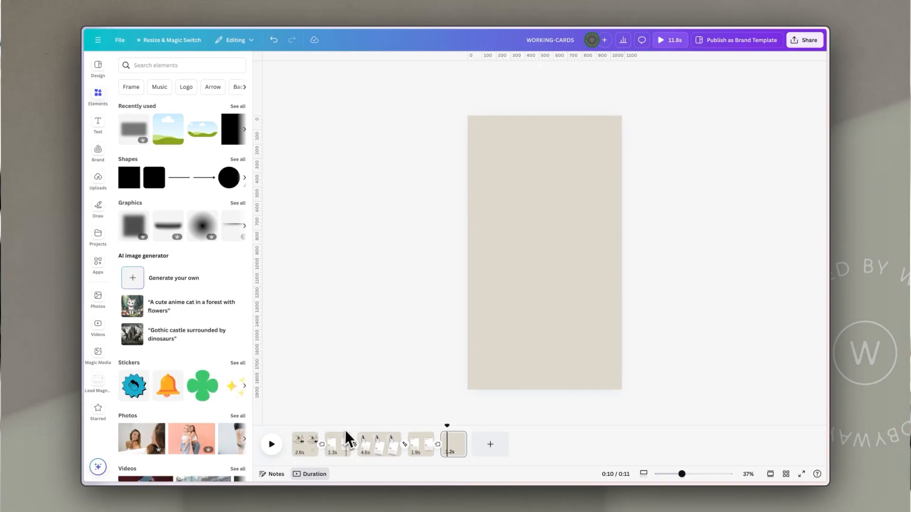
click(339, 445)
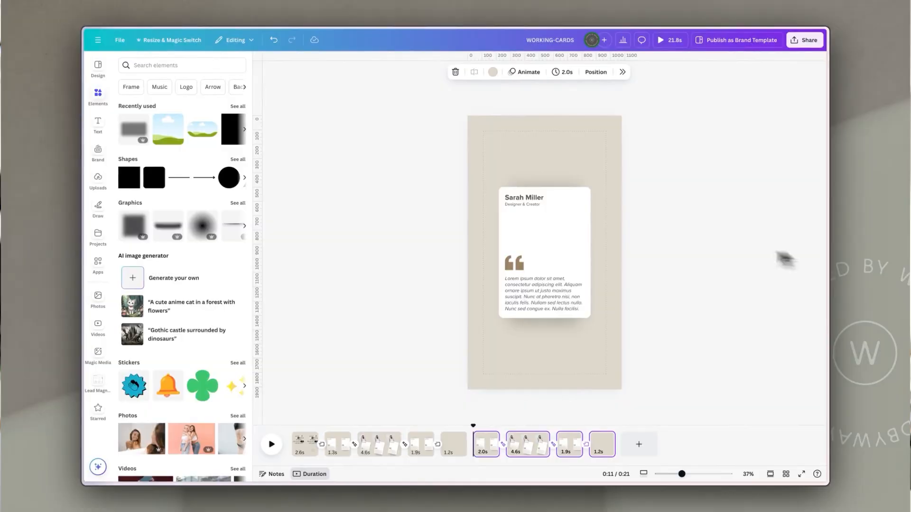
double_click(523, 197)
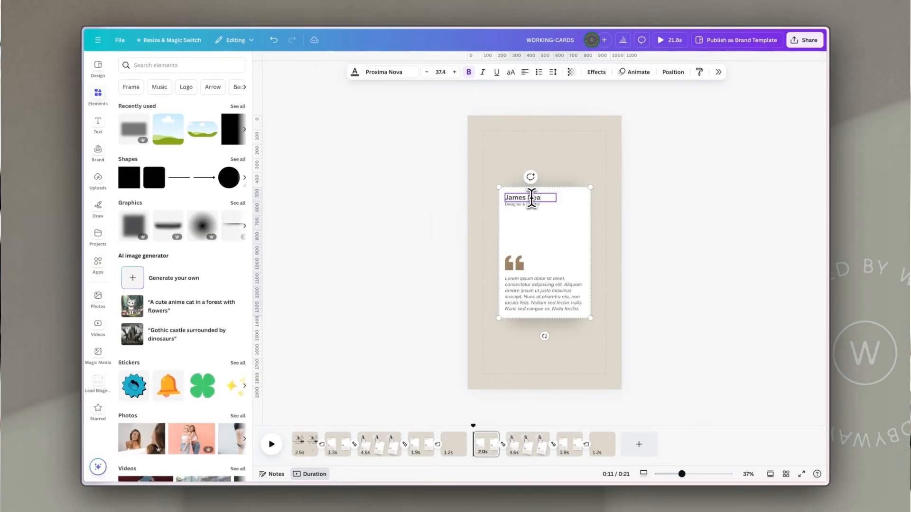
click(526, 444)
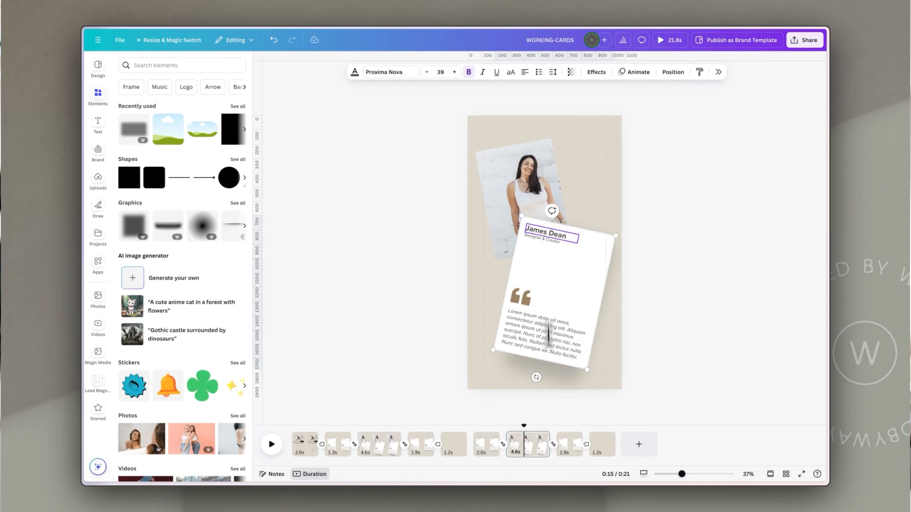
click(569, 443)
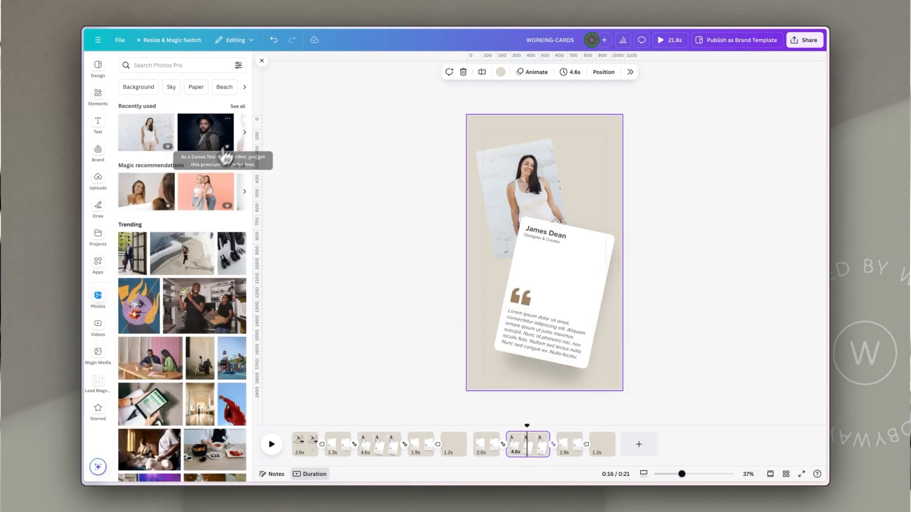
Swap the woman's photo layer behind James Dean's card for a smiling bearded man's portrait.
click(344, 444)
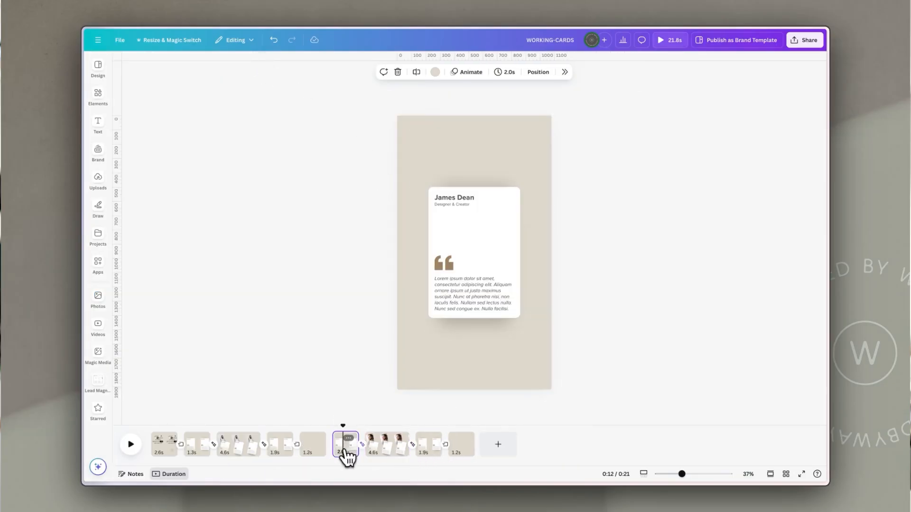
click(536, 72)
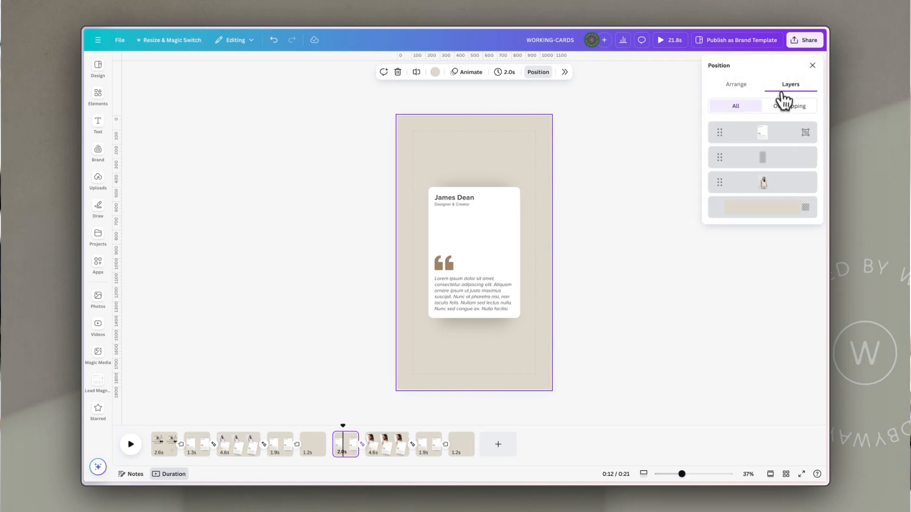
click(762, 132)
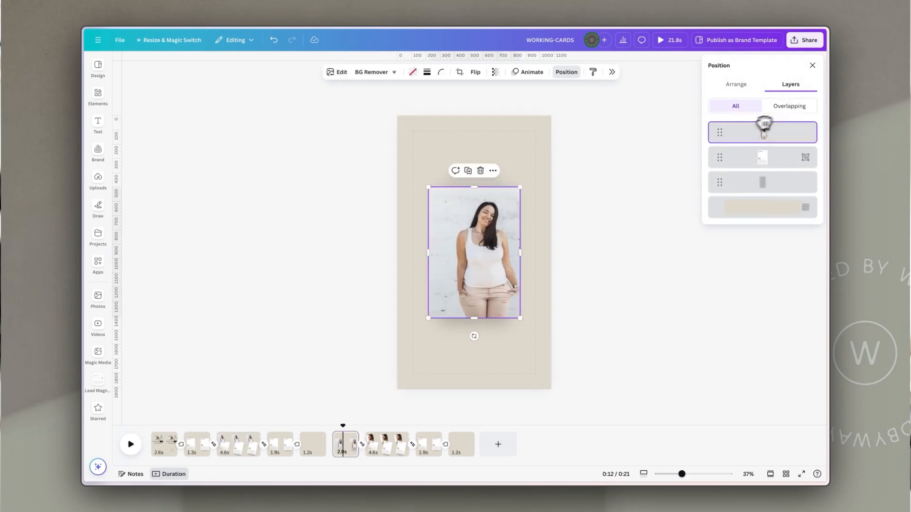
click(97, 300)
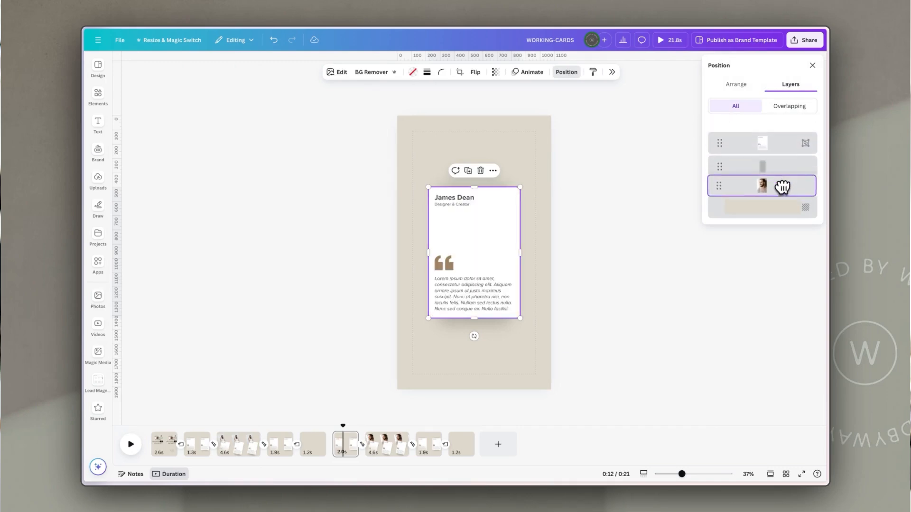
click(427, 443)
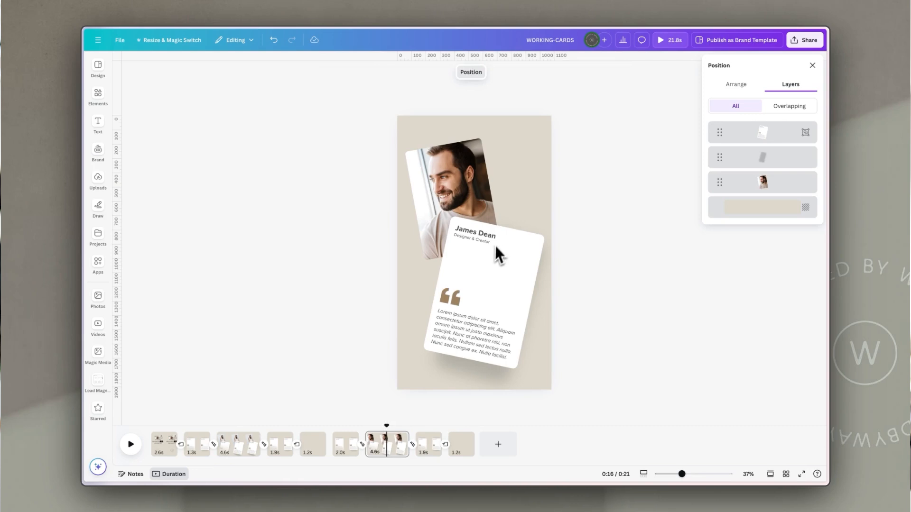
mouse_move(486, 244)
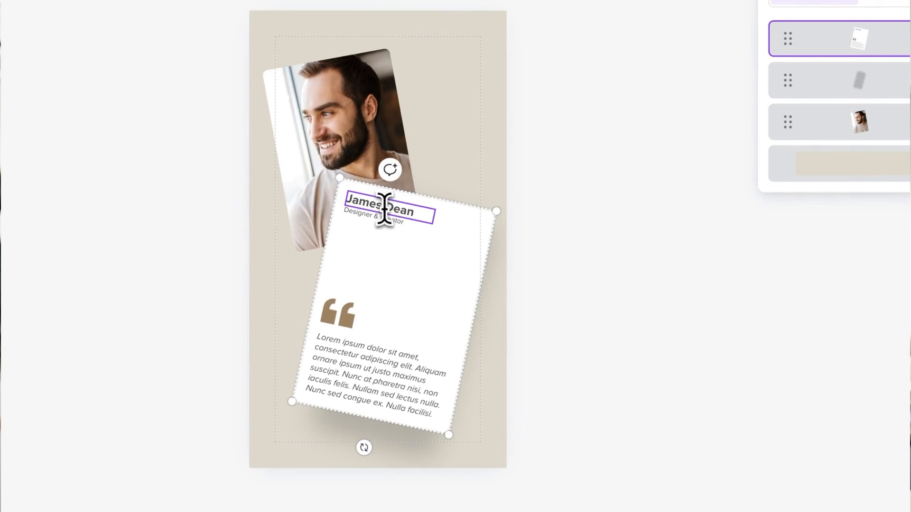
text(A)
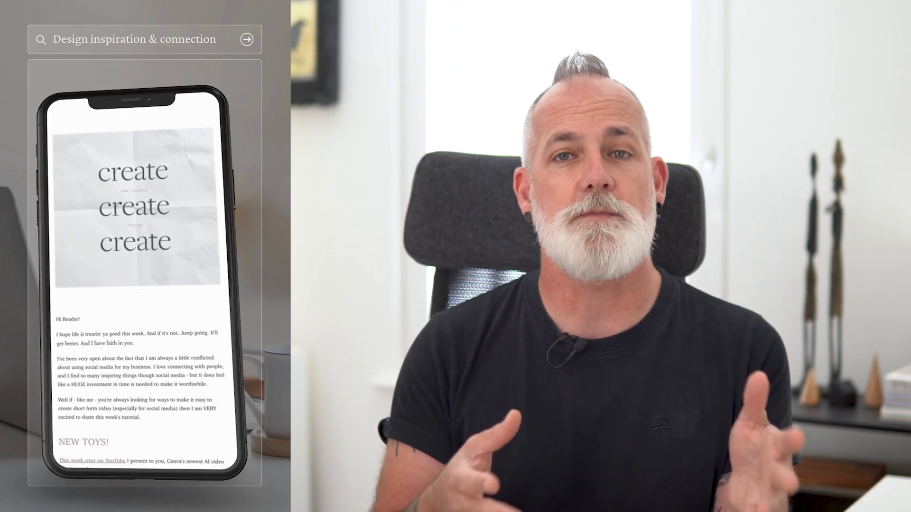
scroll(down, 3)
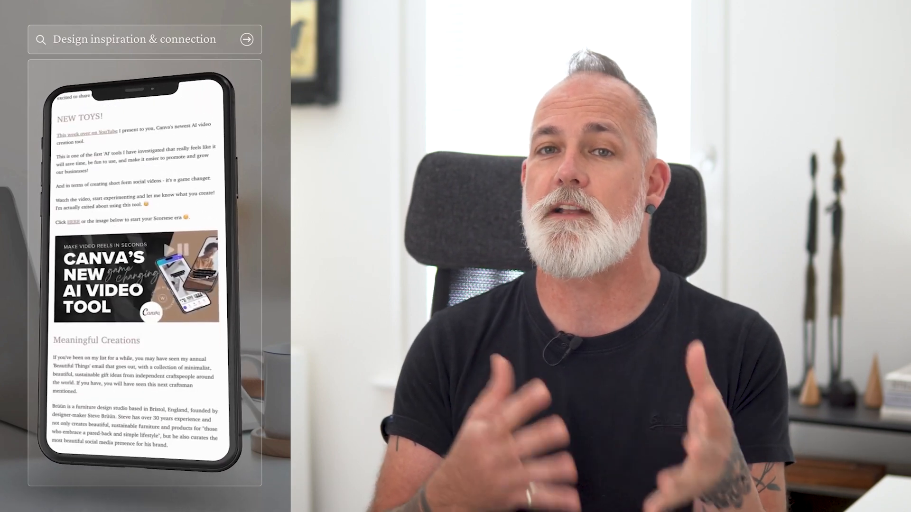